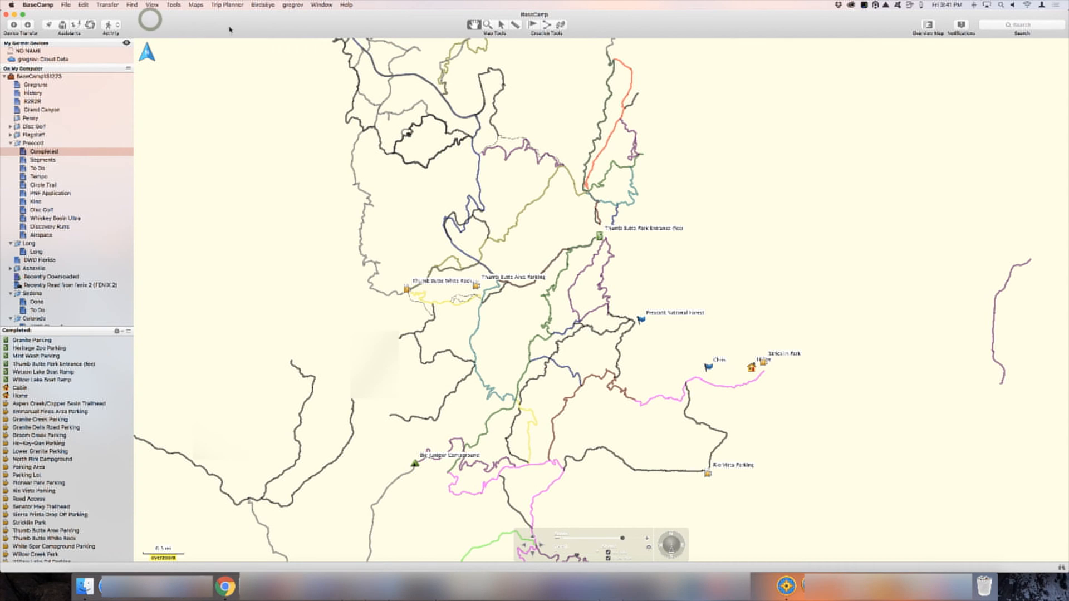
- Search Applications in Finder for "mapmanager" and select Garmin MapManager from the results
left_click(195, 5)
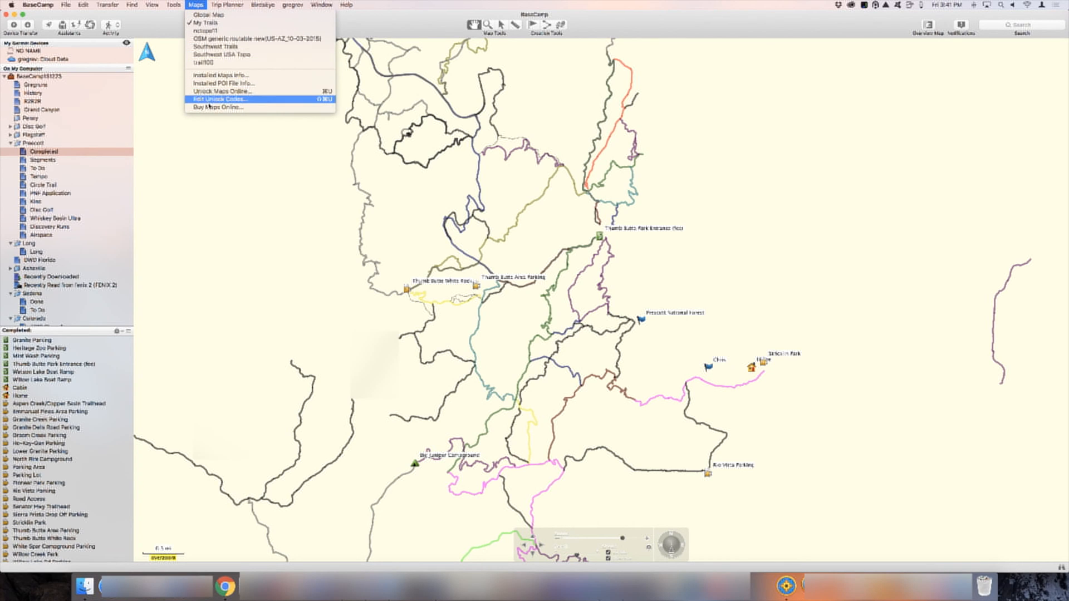
mouse_move(206, 13)
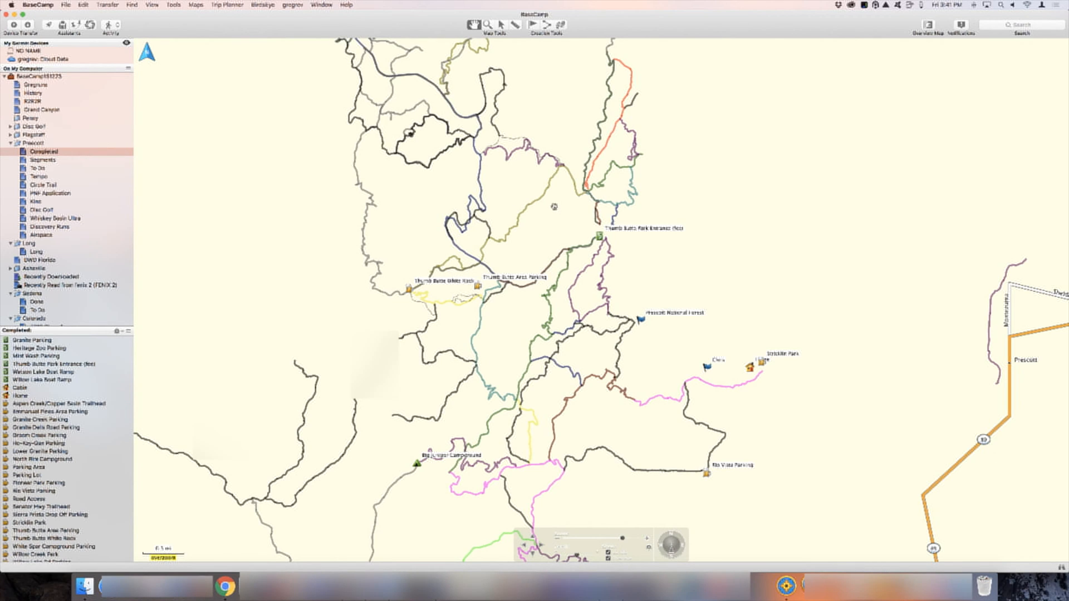
mouse_move(899, 358)
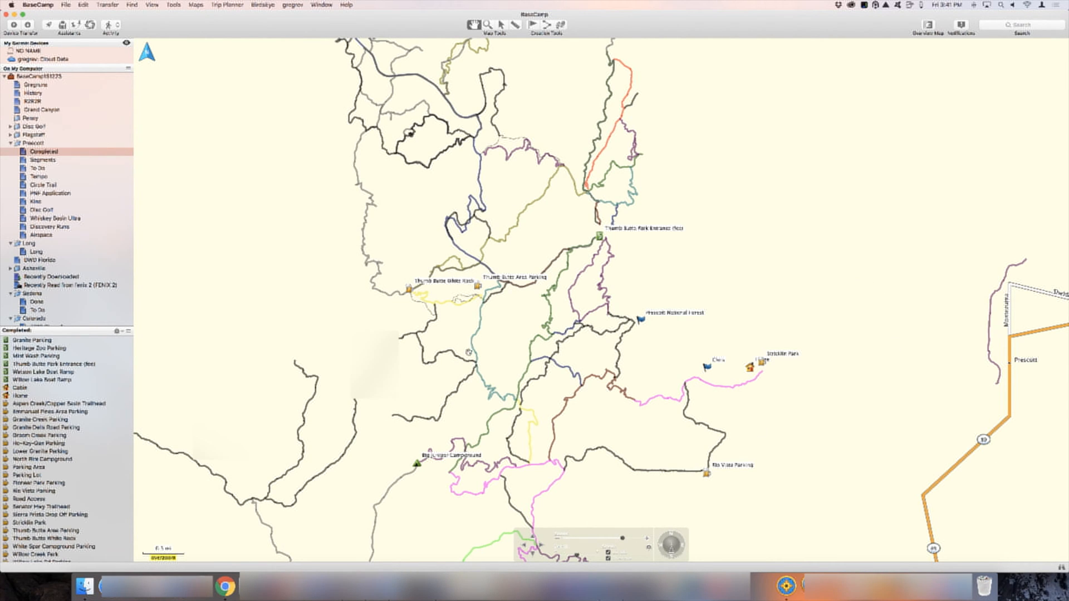
mouse_move(319, 192)
type("mapmanager")
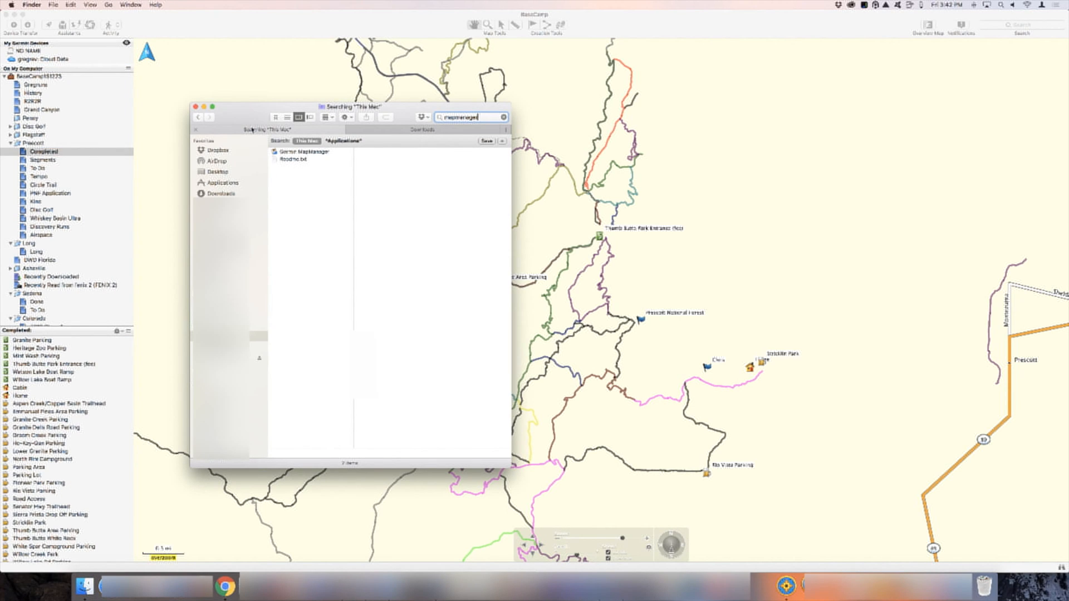
left_click(221, 182)
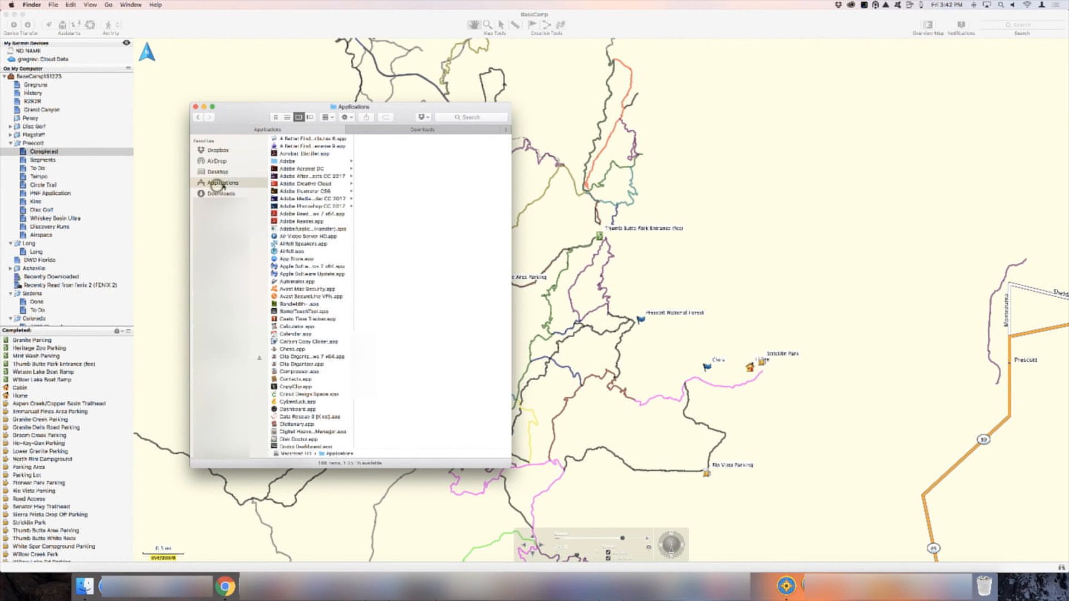
left_click(470, 117)
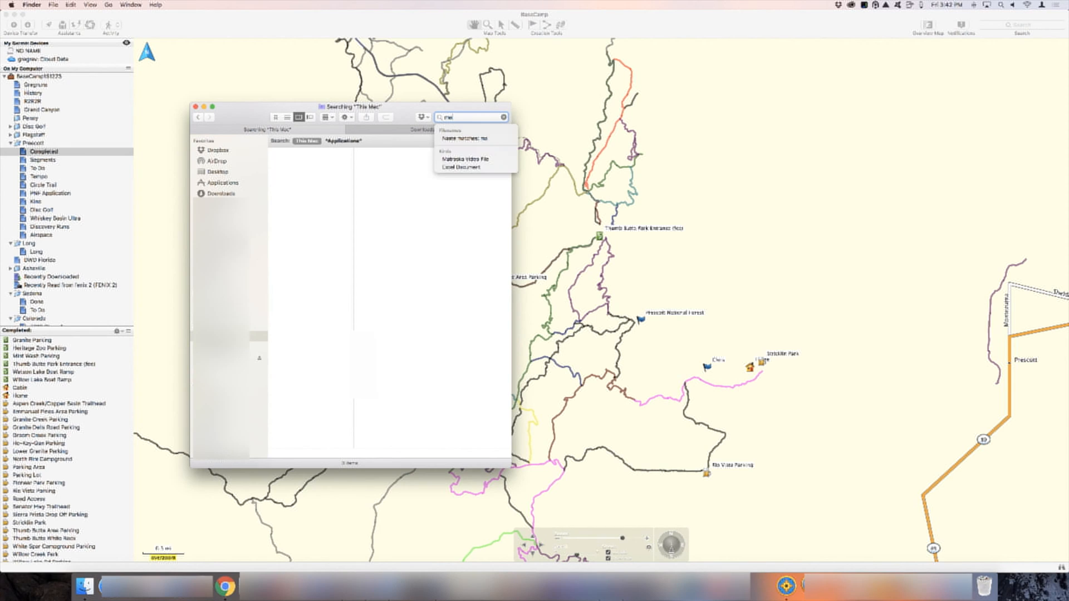
type("mapmanager")
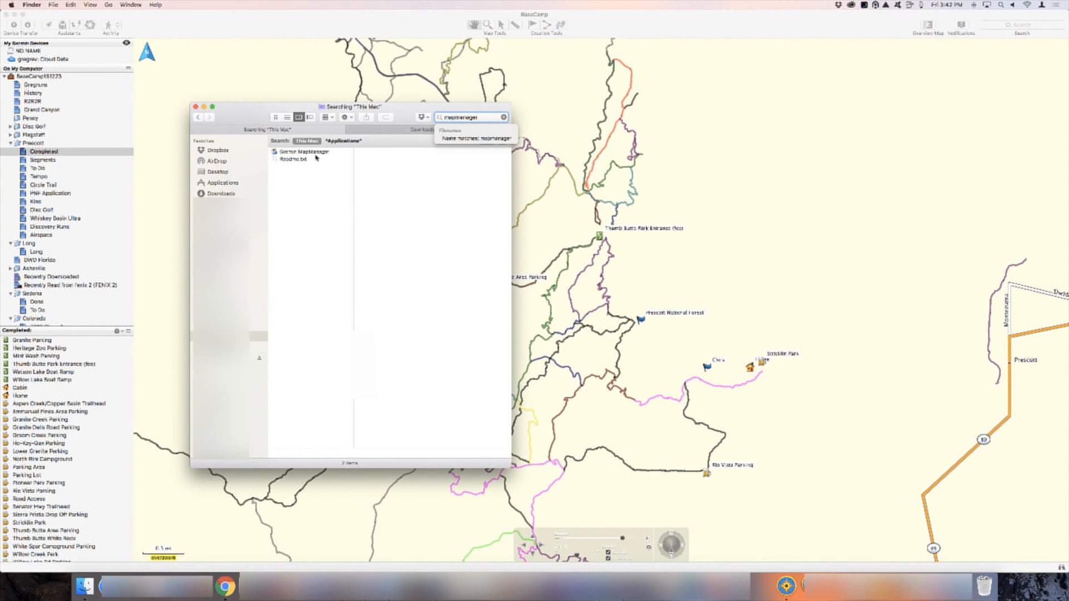
left_click(342, 141)
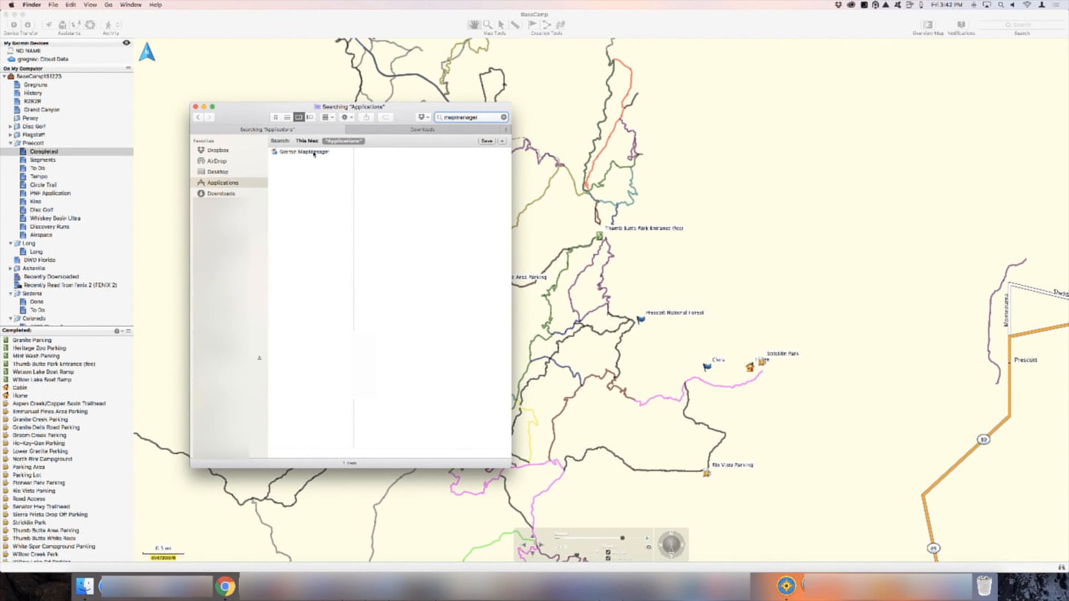
left_click(303, 153)
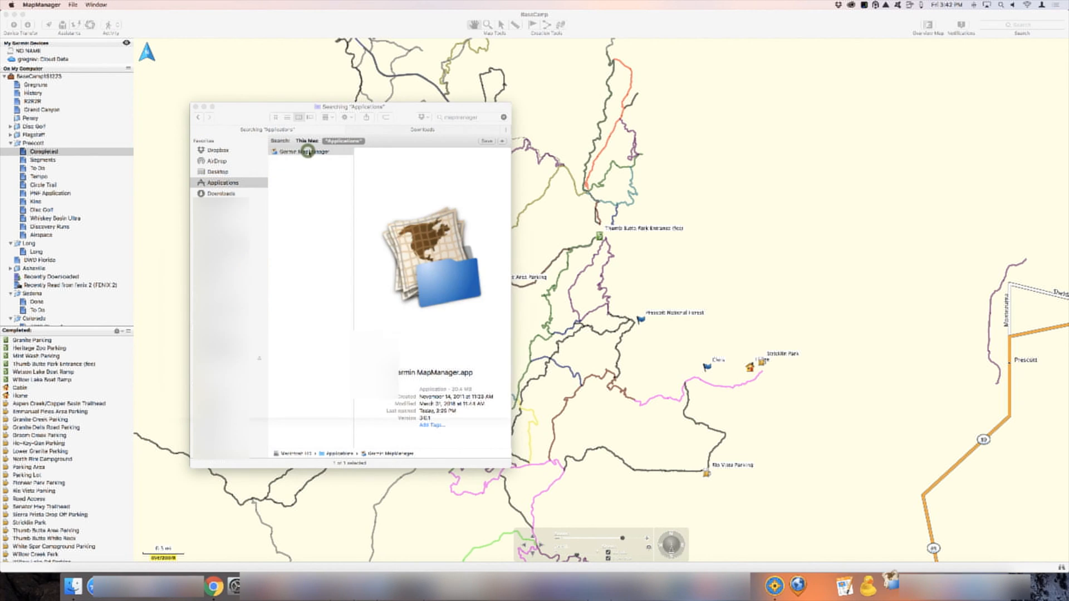
- Launch Garmin MapManager to list the six installed maps including Southwest USA Topo
double_click(301, 151)
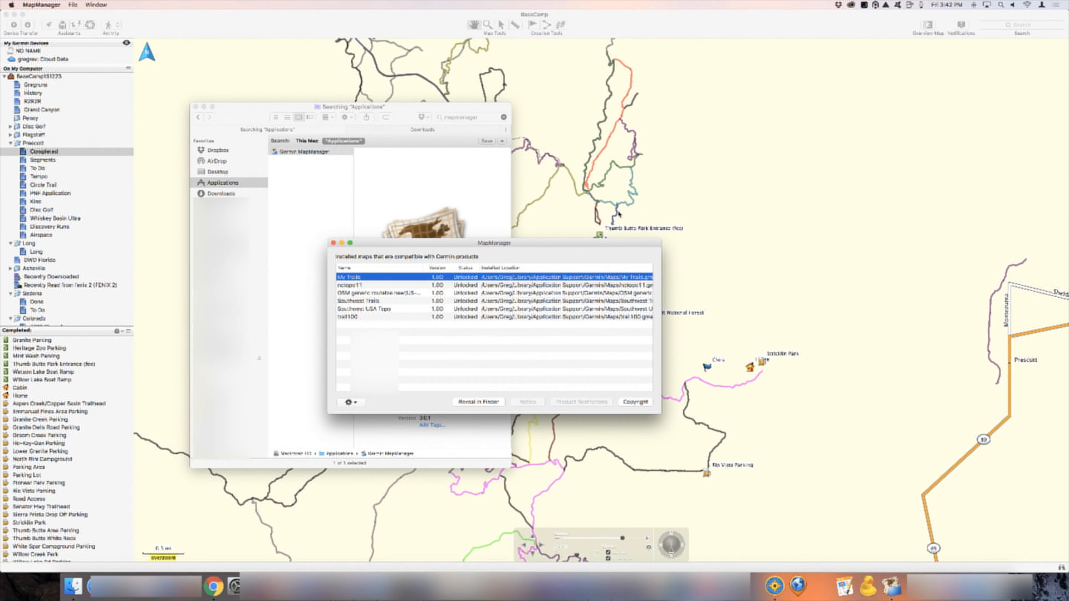
mouse_move(341, 542)
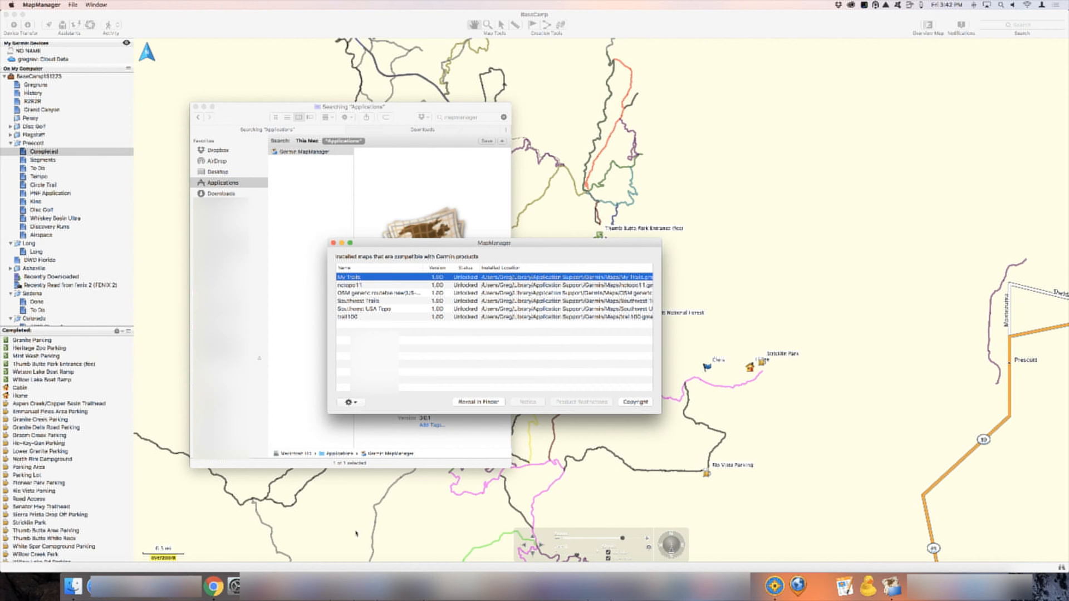
- Bring up Chrome, open the GPSFileDepot Arizona Topo result and scroll to the Installation section
left_click(216, 586)
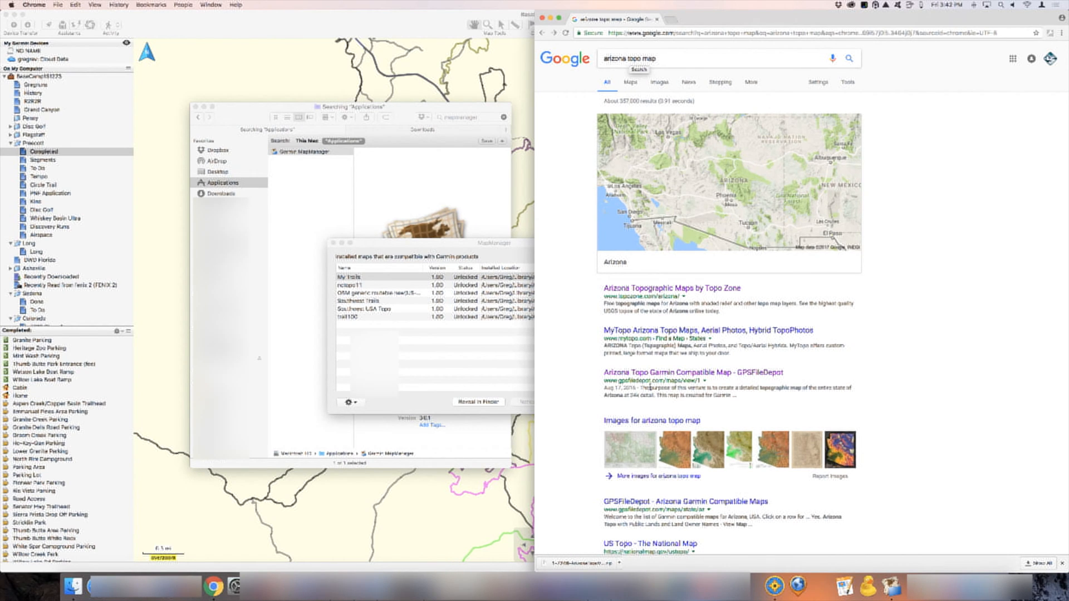
mouse_move(623, 280)
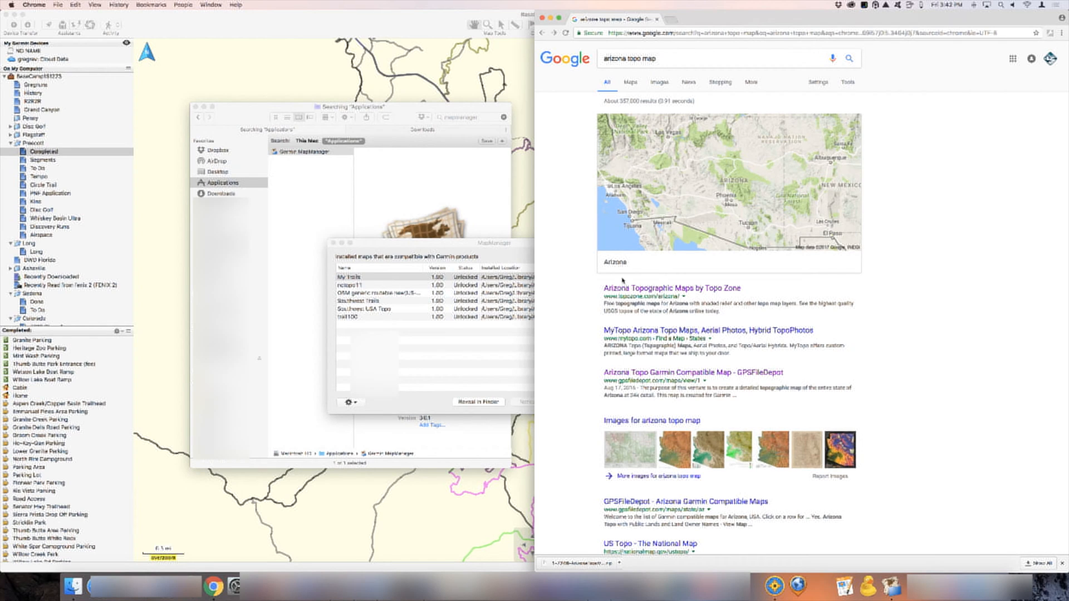
mouse_move(643, 288)
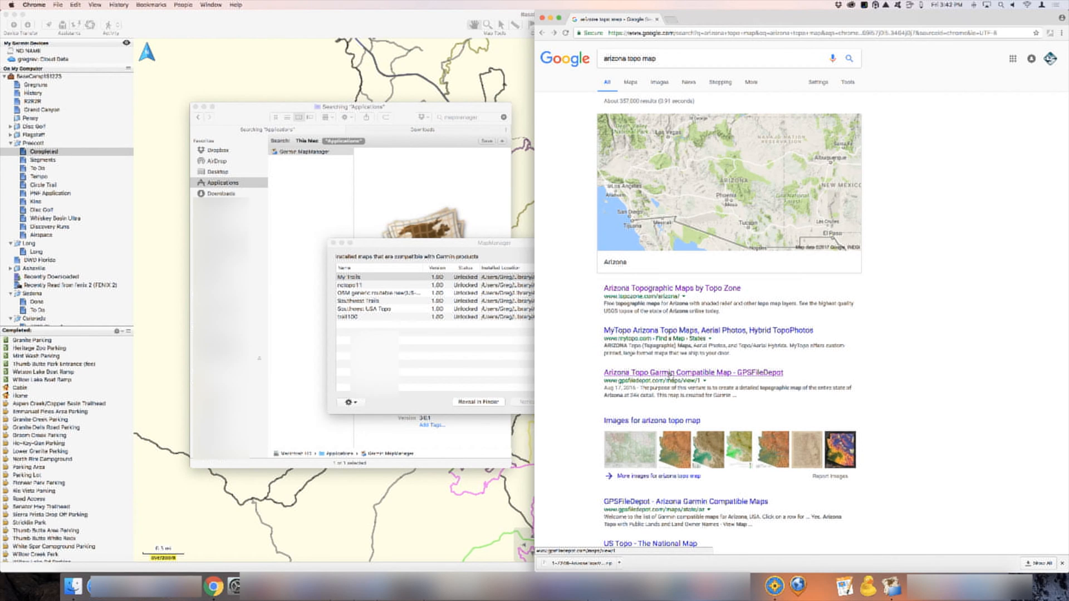
left_click(671, 373)
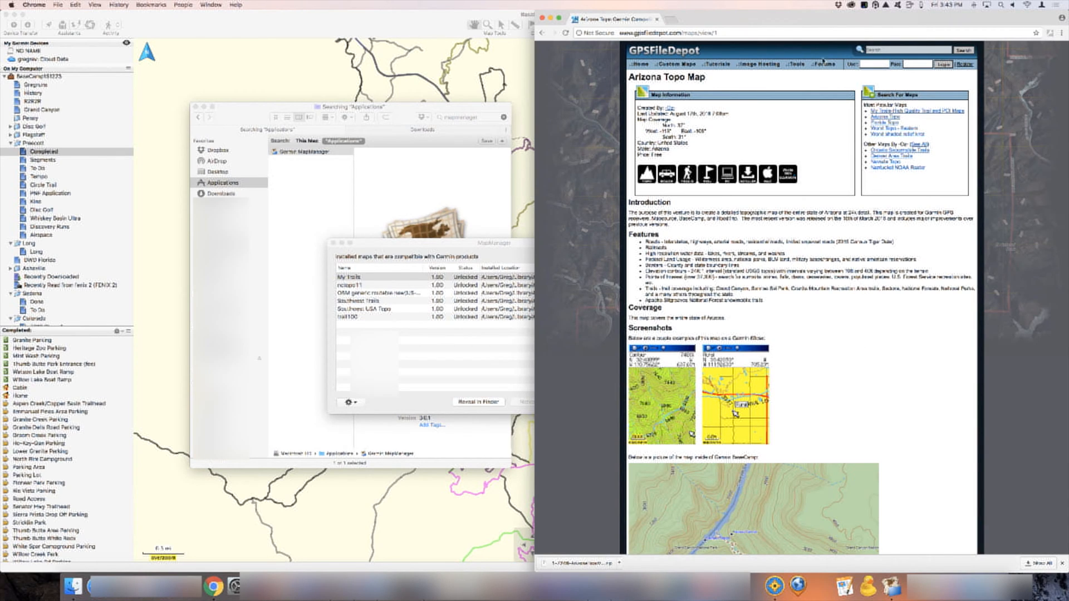
mouse_move(840, 304)
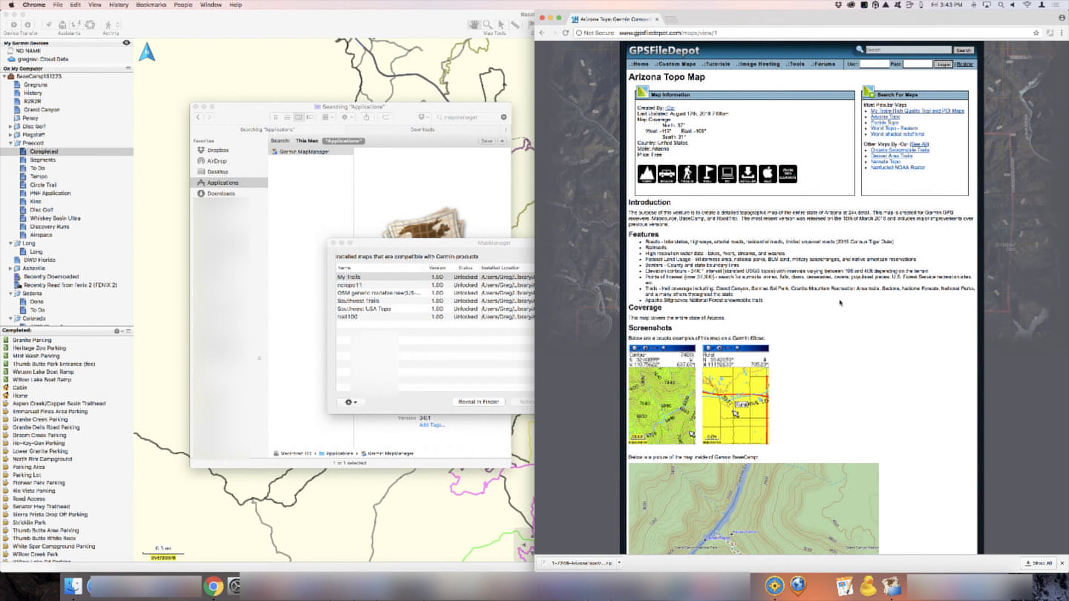
scroll("down", 3)
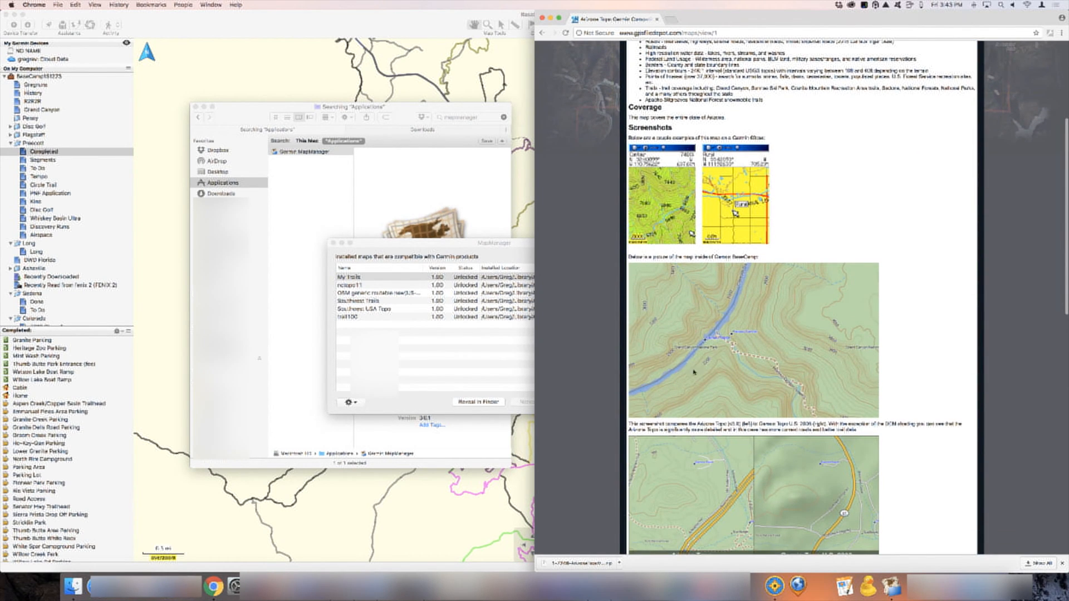
scroll("down", 3)
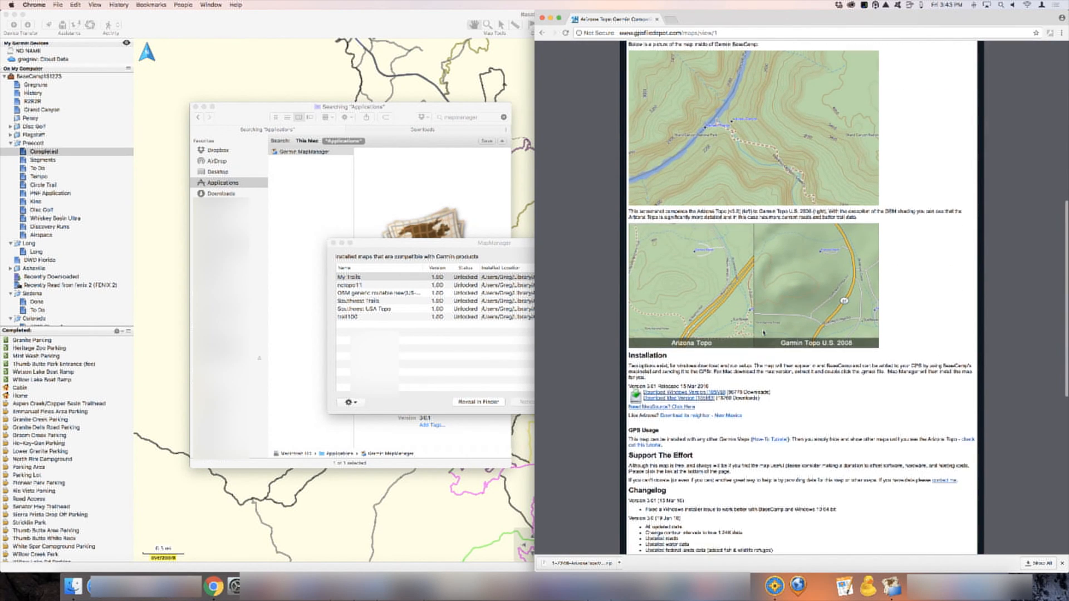
scroll("down", 3)
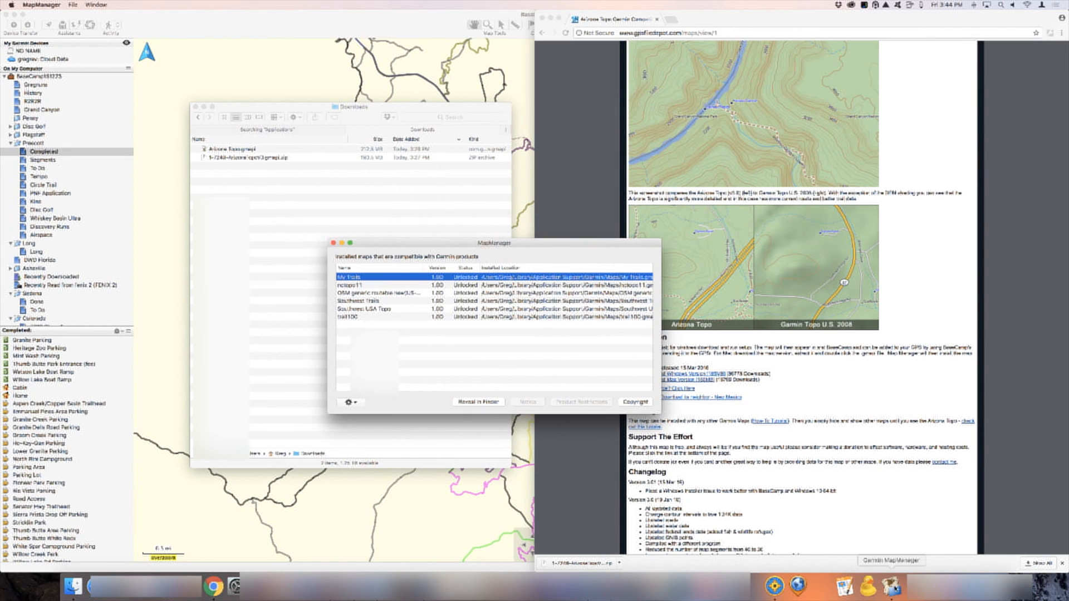
mouse_move(412, 298)
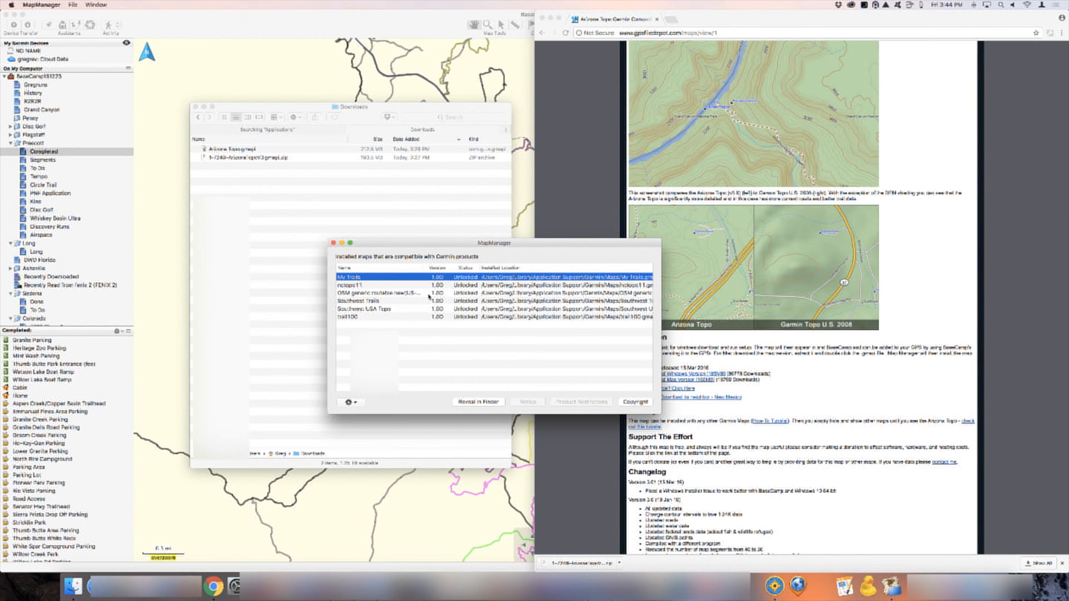
- Install Arizona Topo.gmapi from Downloads via File > Install Map and confirm the success message
left_click(61, 4)
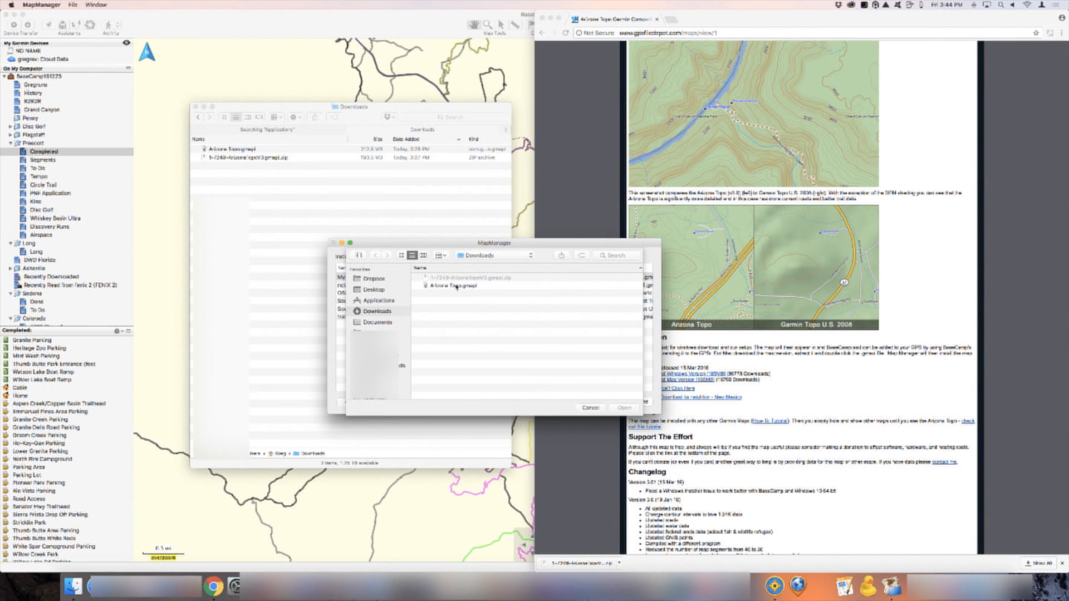
left_click(452, 286)
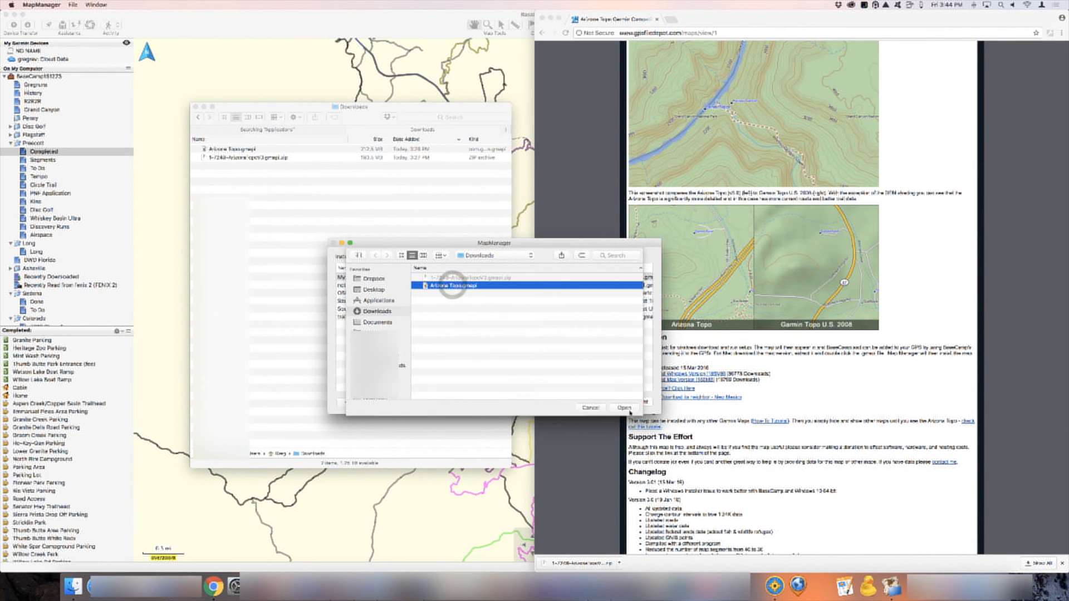
left_click(626, 408)
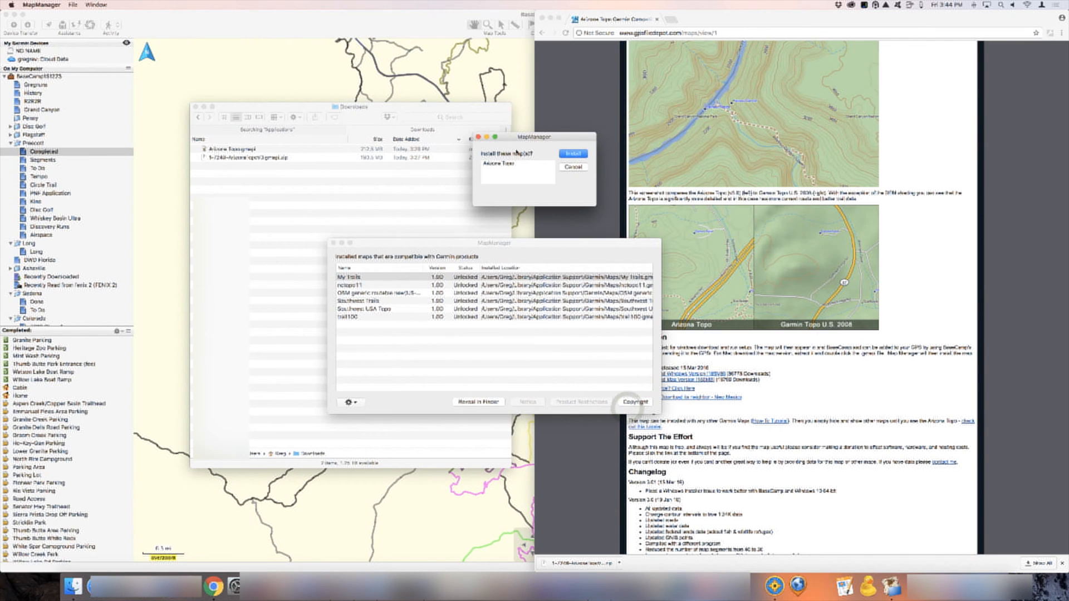
left_click(572, 153)
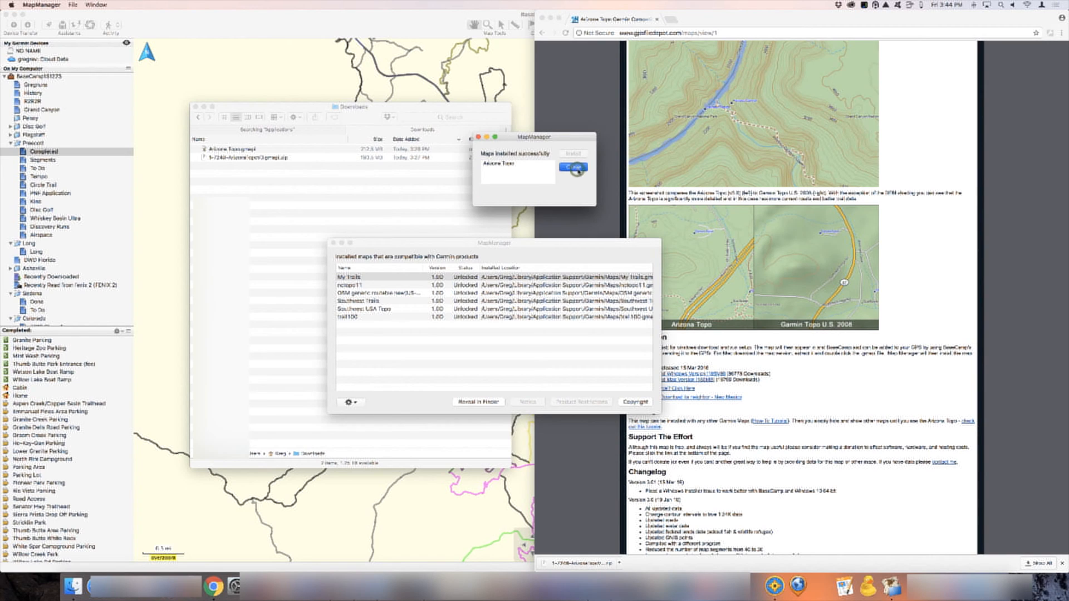
left_click(573, 167)
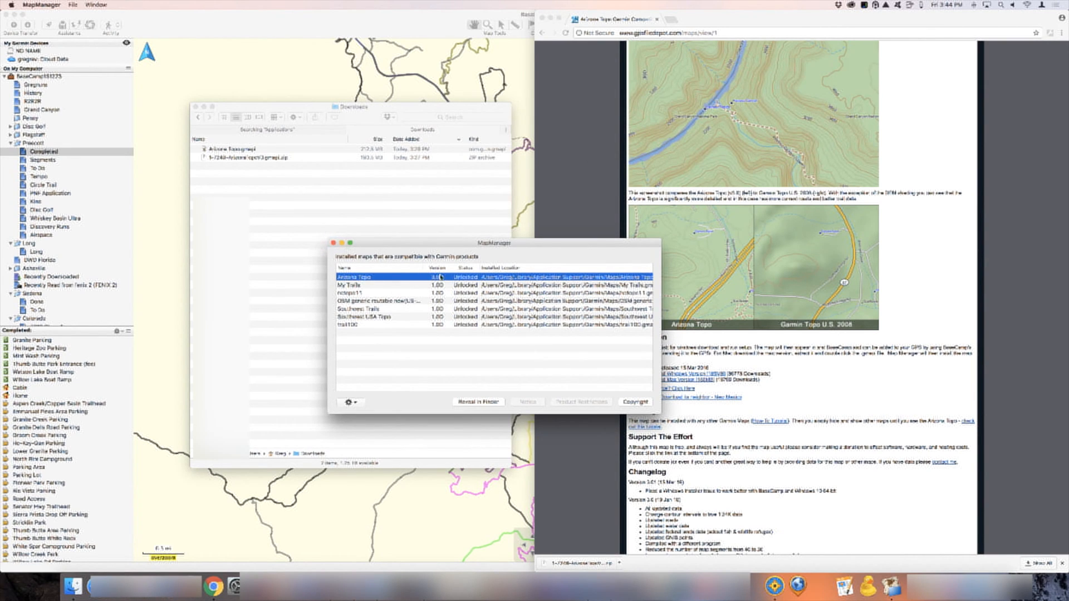
mouse_move(354, 267)
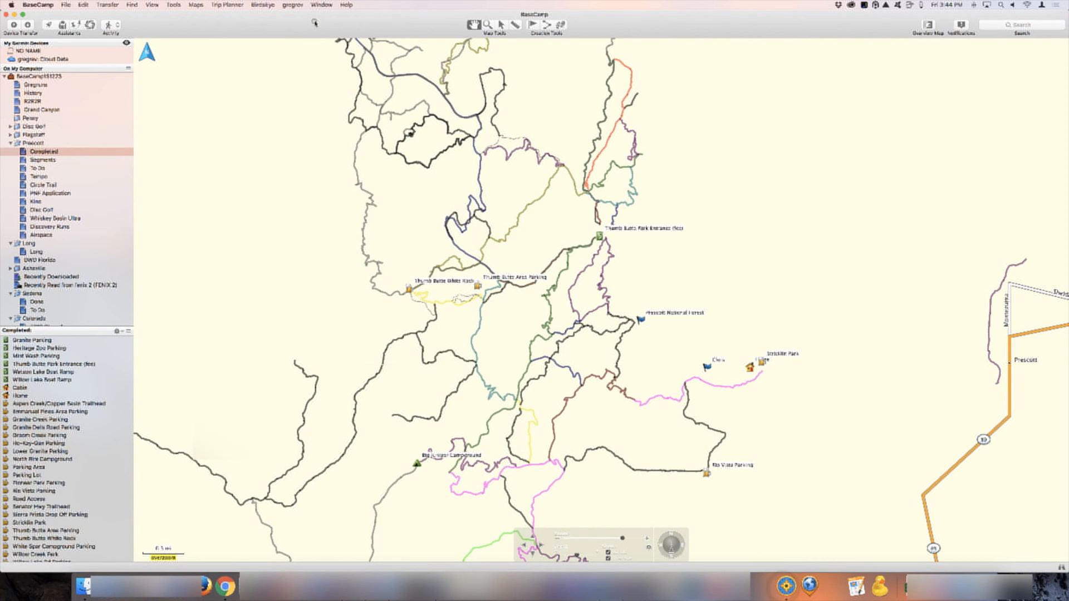
- Check the Maps menu, find Arizona Topo missing, and quit BaseCamp
left_click(196, 5)
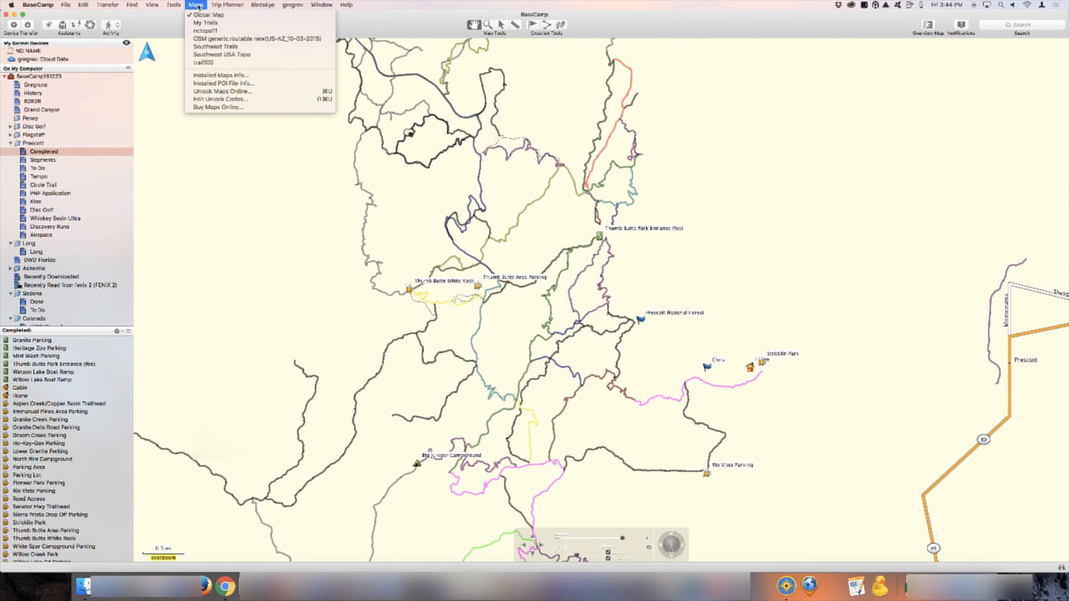
left_click(35, 4)
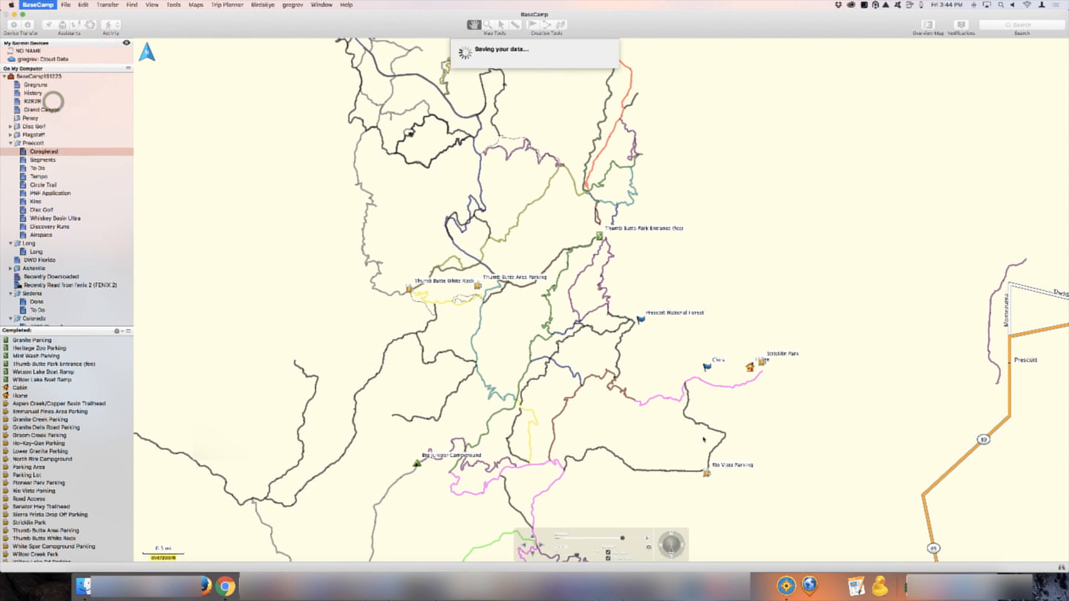
mouse_move(607, 263)
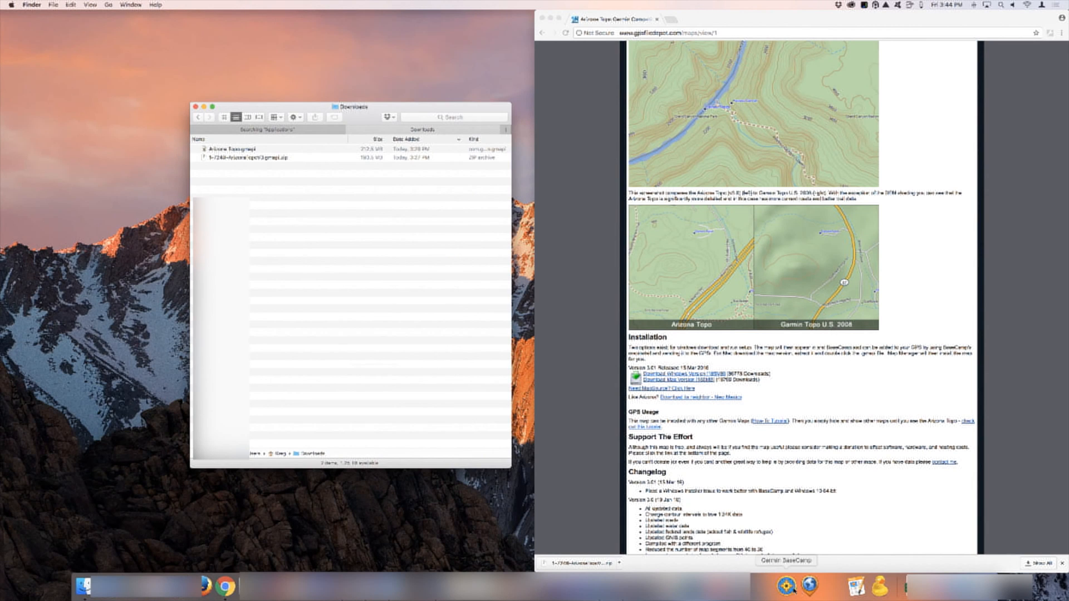
- Relaunch BaseCamp from the Dock and set Arizona Topo as the basemap beneath the Prescott tracks
left_click(788, 584)
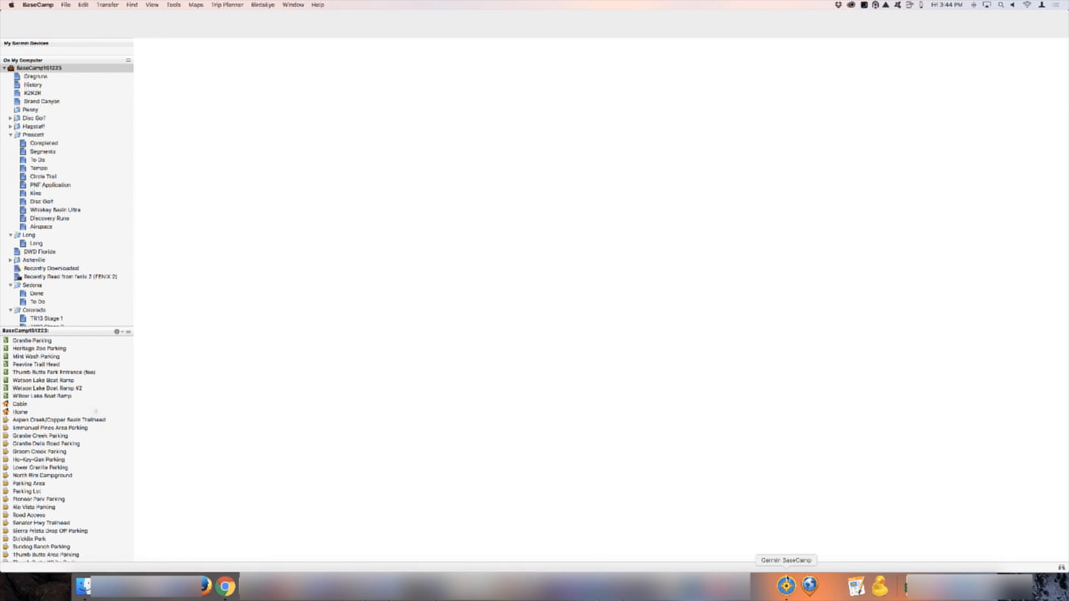
left_click(194, 4)
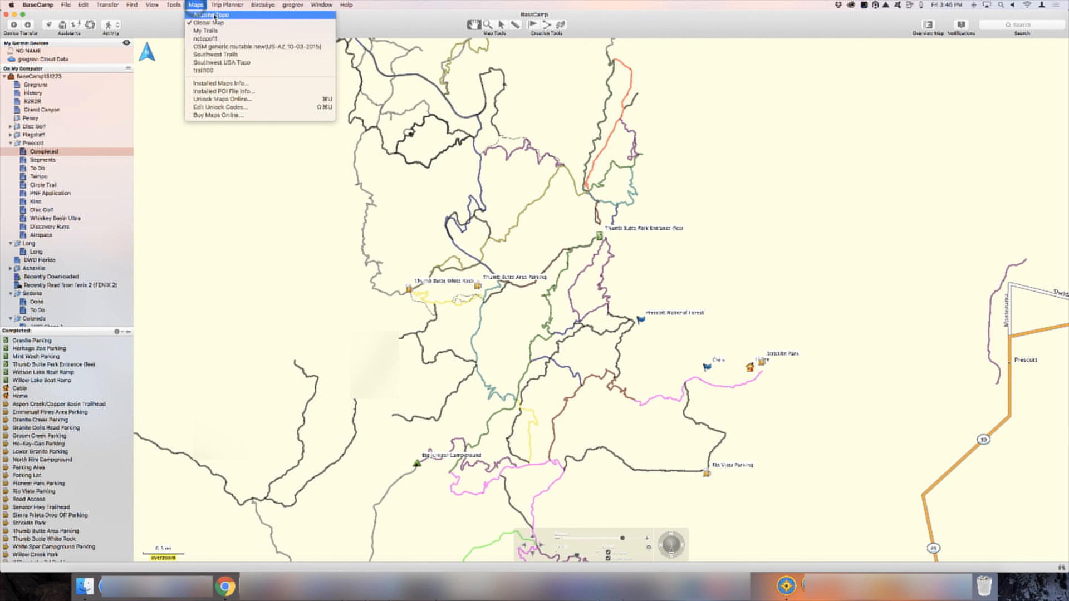
left_click(206, 13)
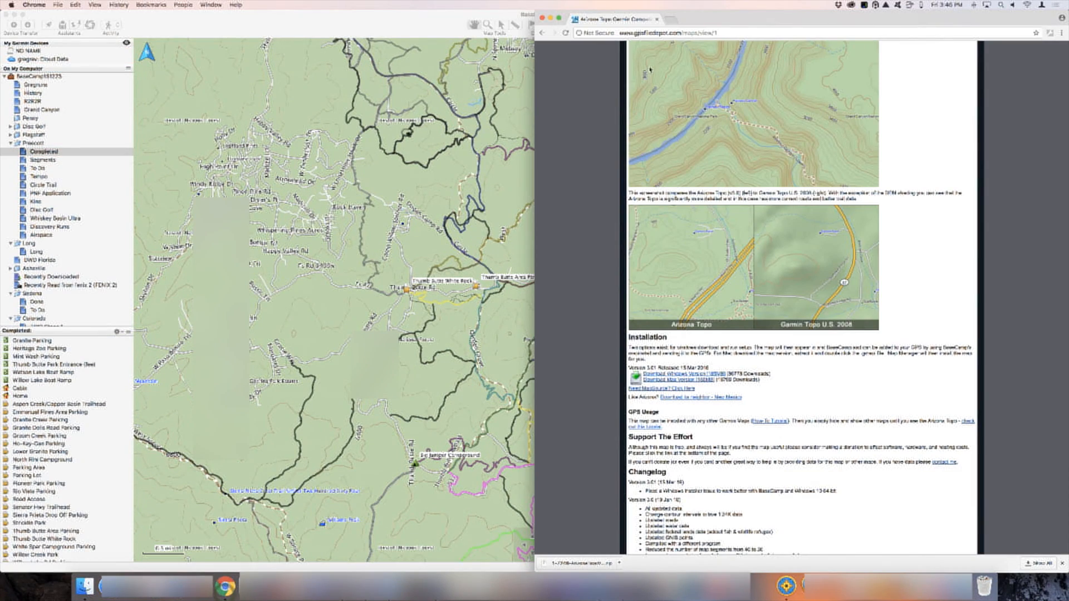
scroll("up", 3)
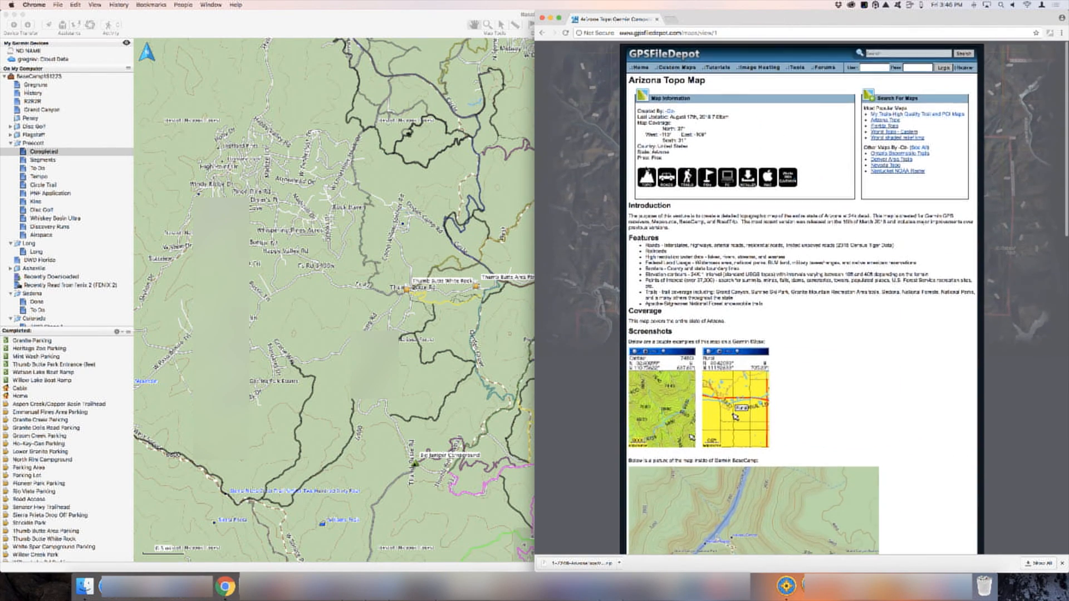